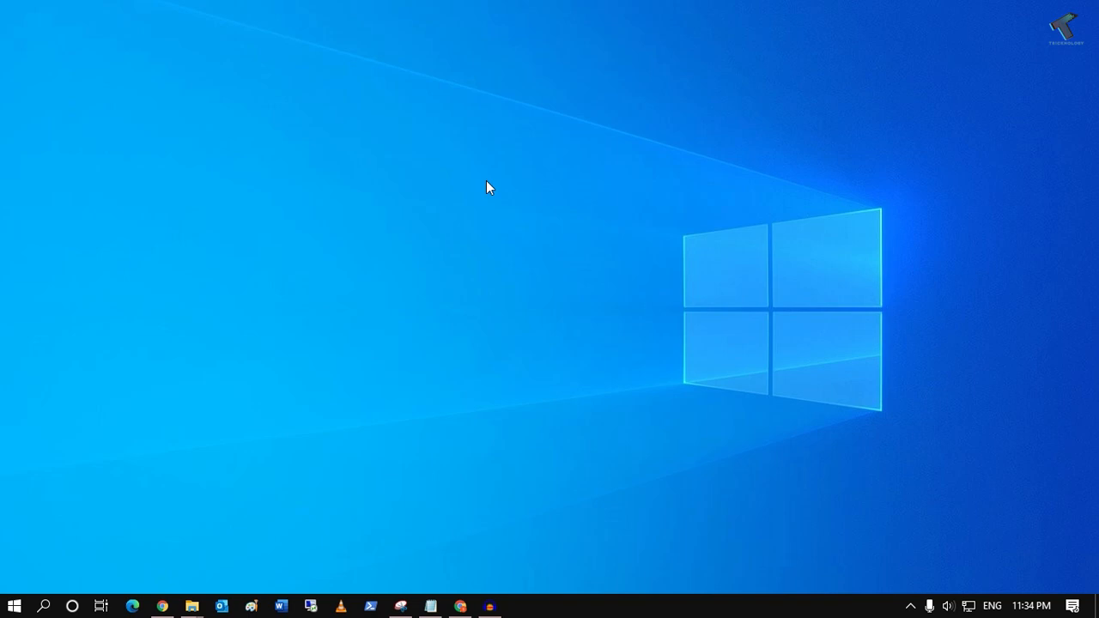
{"action": "mouse_move", "coordinate": [421, 325]}
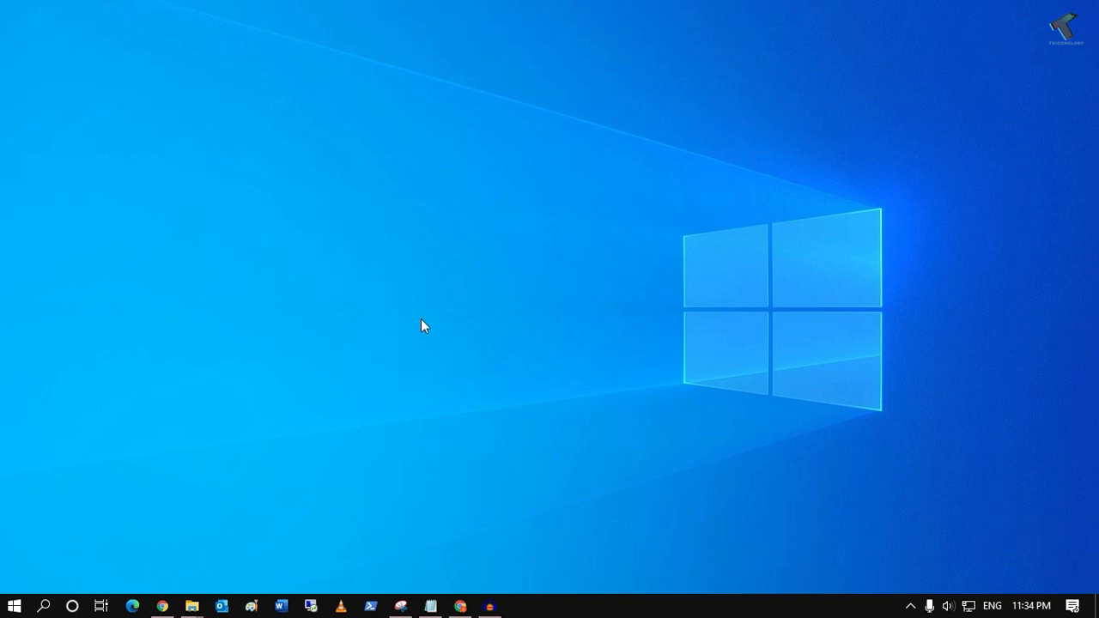
Open Windows Settings from the Start menu and go to System
{"action": "left_click", "coordinate": [13, 605]}
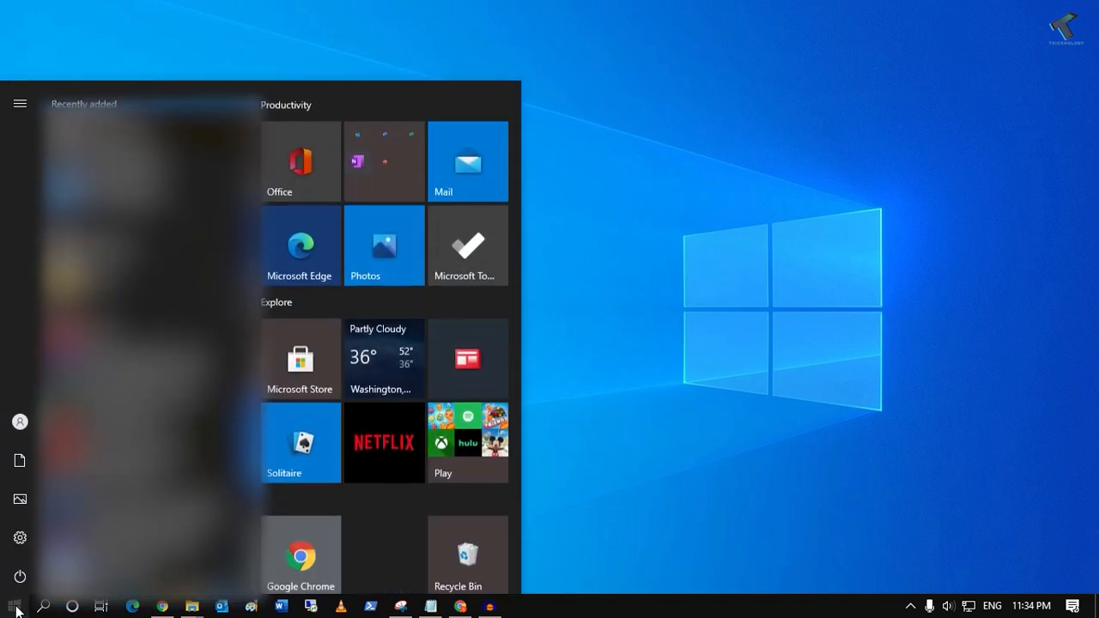
{"action": "left_click", "coordinate": [20, 102]}
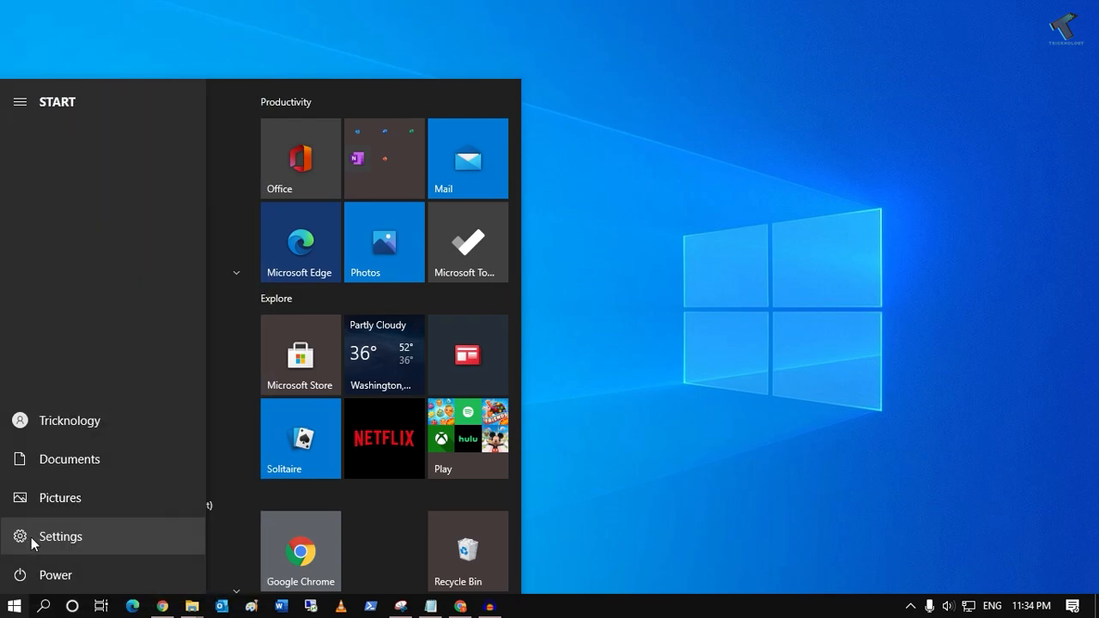
{"action": "left_click", "coordinate": [60, 535]}
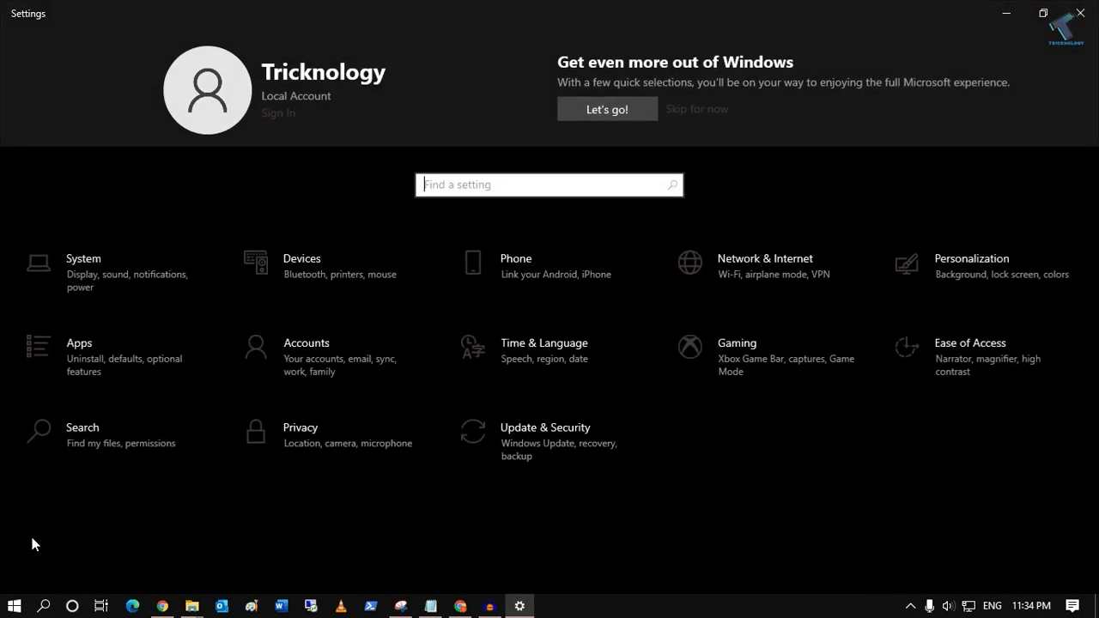
{"action": "mouse_move", "coordinate": [182, 274]}
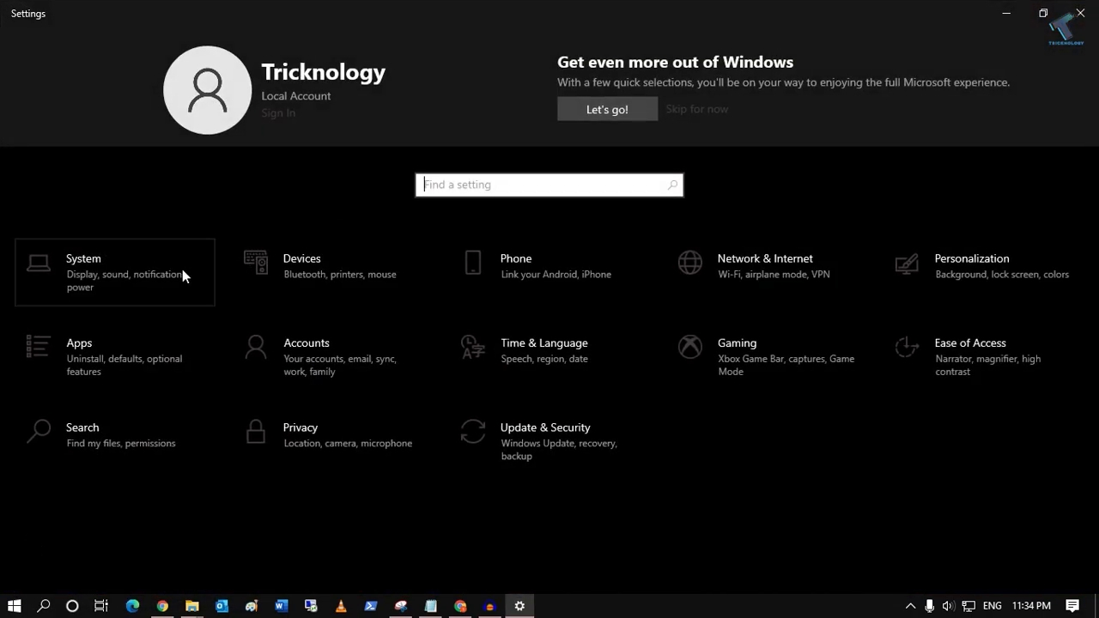
{"action": "left_click", "coordinate": [84, 257]}
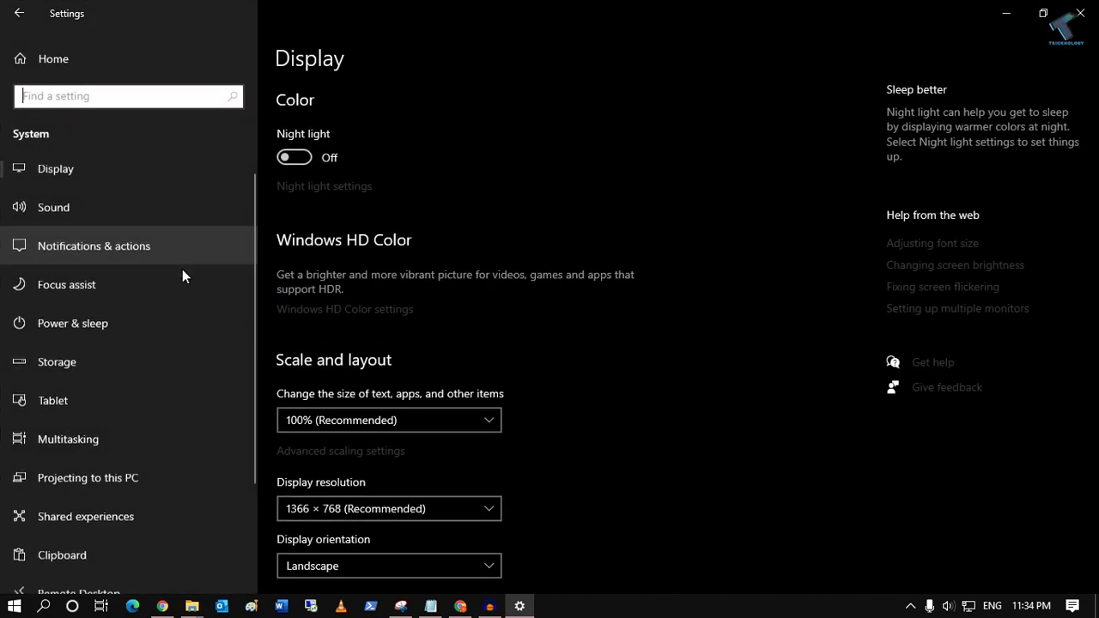
{"action": "scroll", "scroll_direction": "down", "scroll_amount": 3}
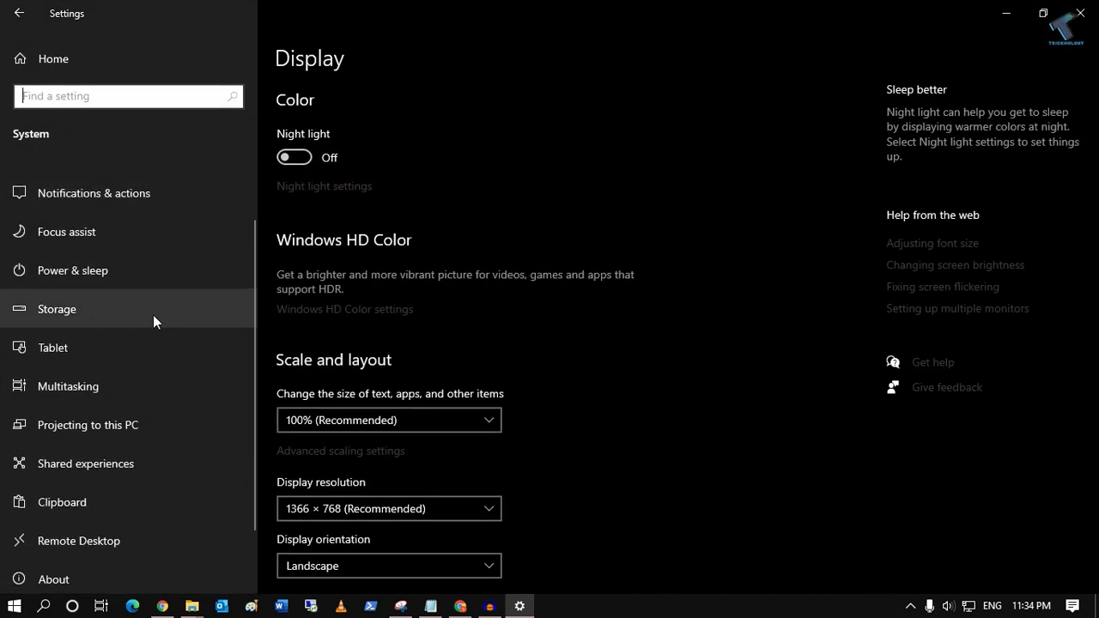
Go to Storage and open 'Change where new content is saved'
{"action": "left_click", "coordinate": [56, 309]}
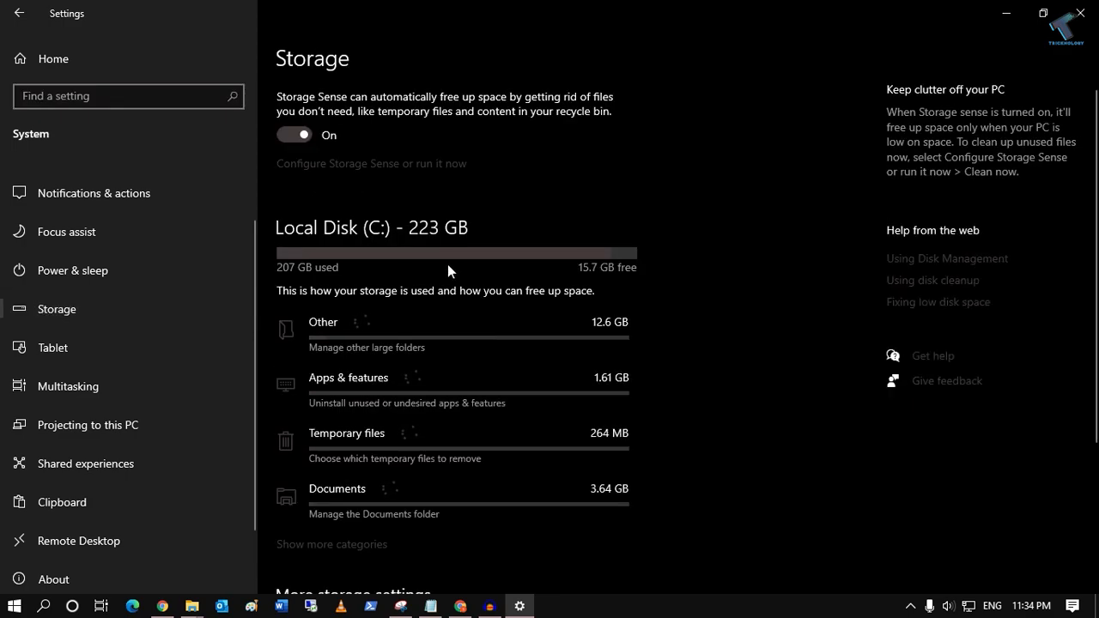
{"action": "scroll", "scroll_direction": "down", "scroll_amount": 3}
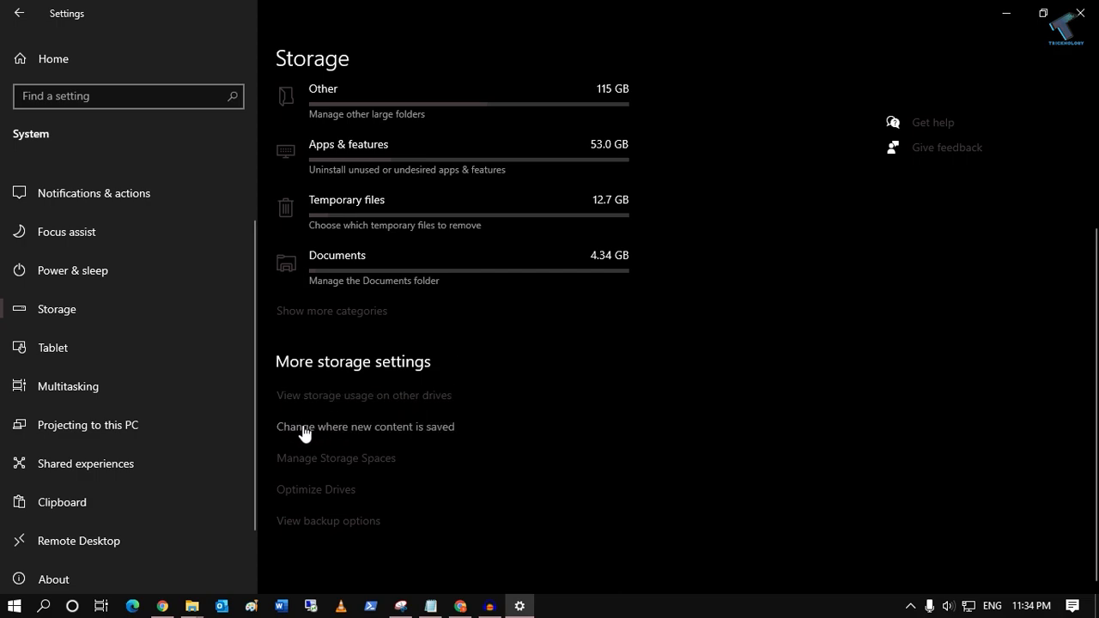
{"action": "mouse_move", "coordinate": [416, 437]}
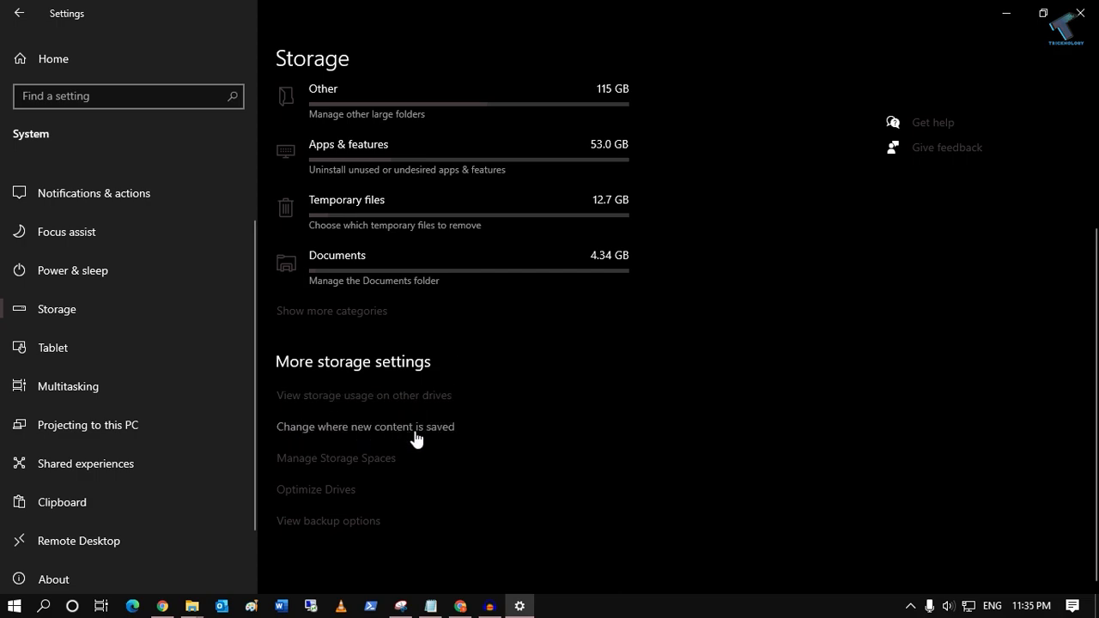
{"action": "left_click", "coordinate": [365, 427]}
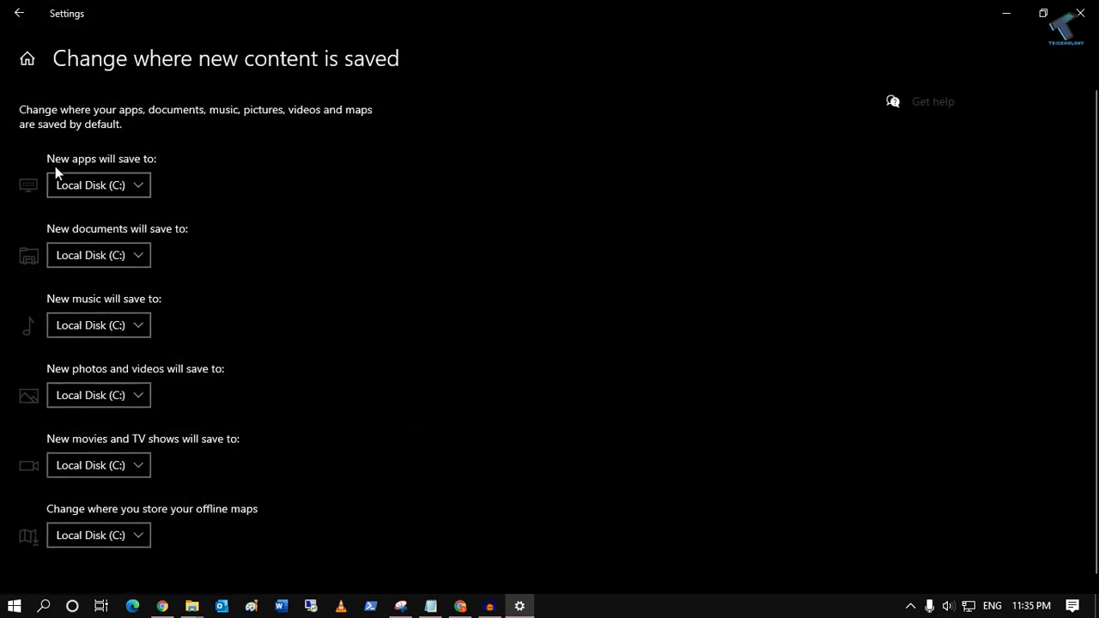
{"action": "mouse_move", "coordinate": [112, 167]}
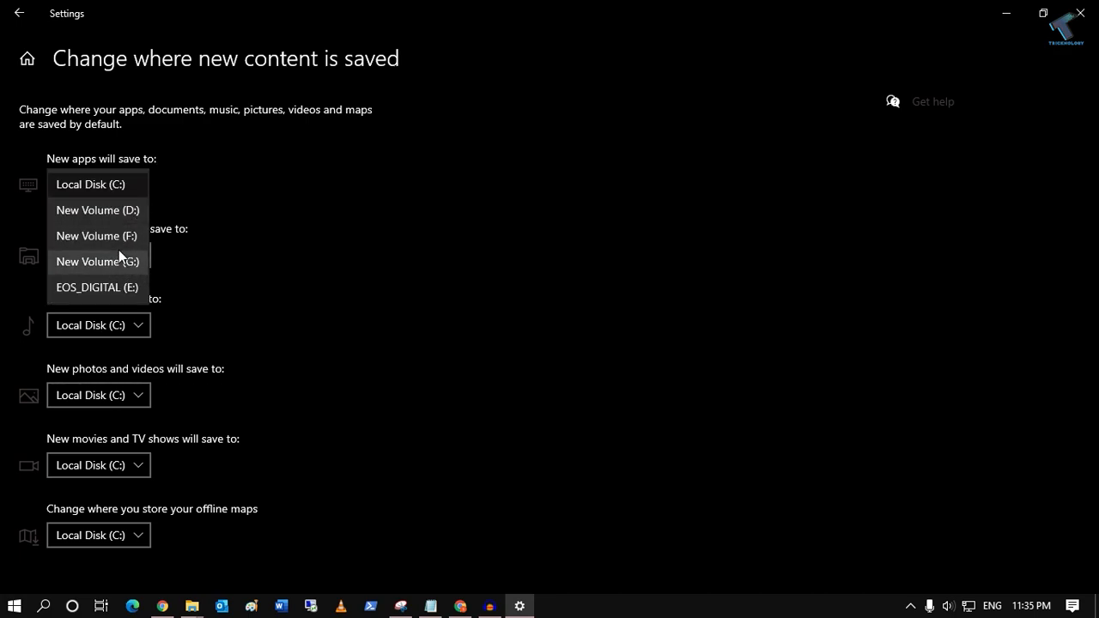
{"action": "mouse_move", "coordinate": [107, 240]}
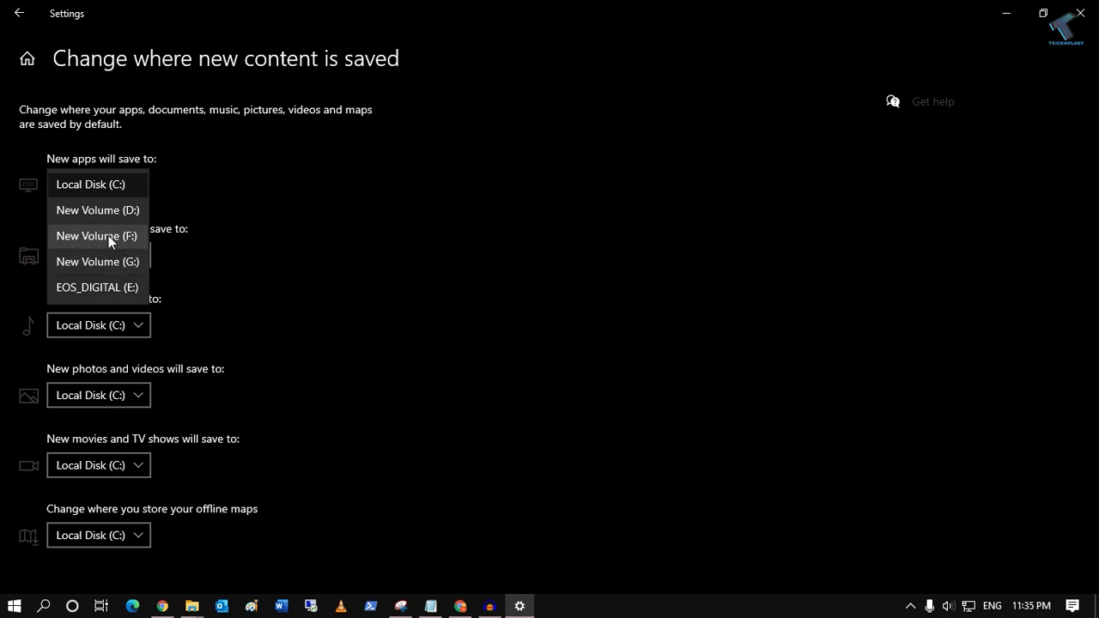
{"action": "mouse_move", "coordinate": [105, 261]}
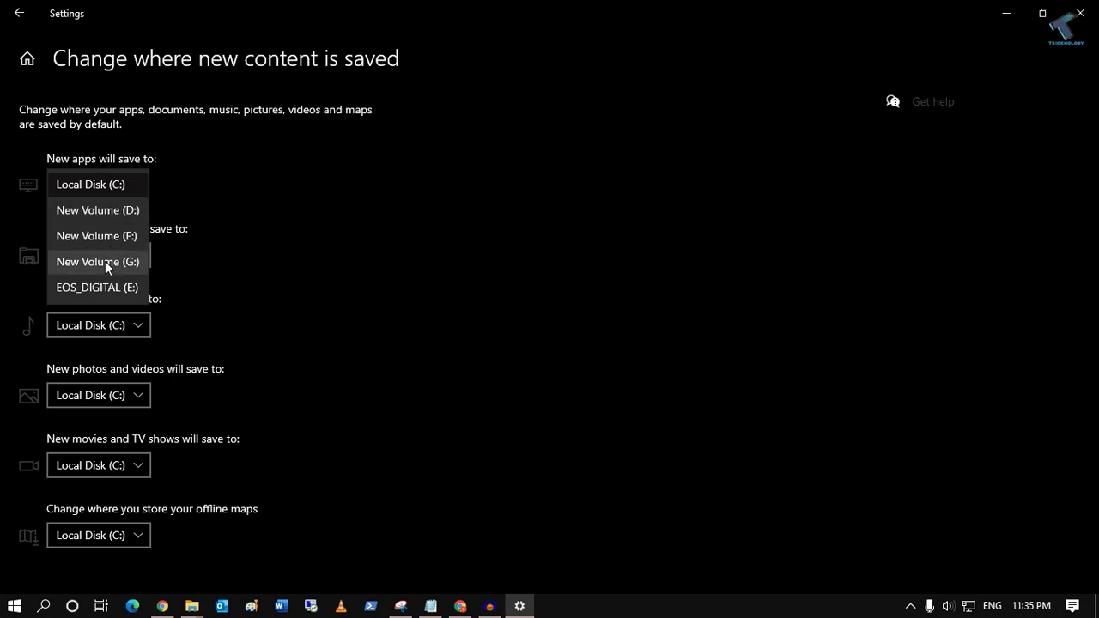
Choose New Volume (G:) in the 'New apps will save to' dropdown
{"action": "left_click", "coordinate": [97, 261]}
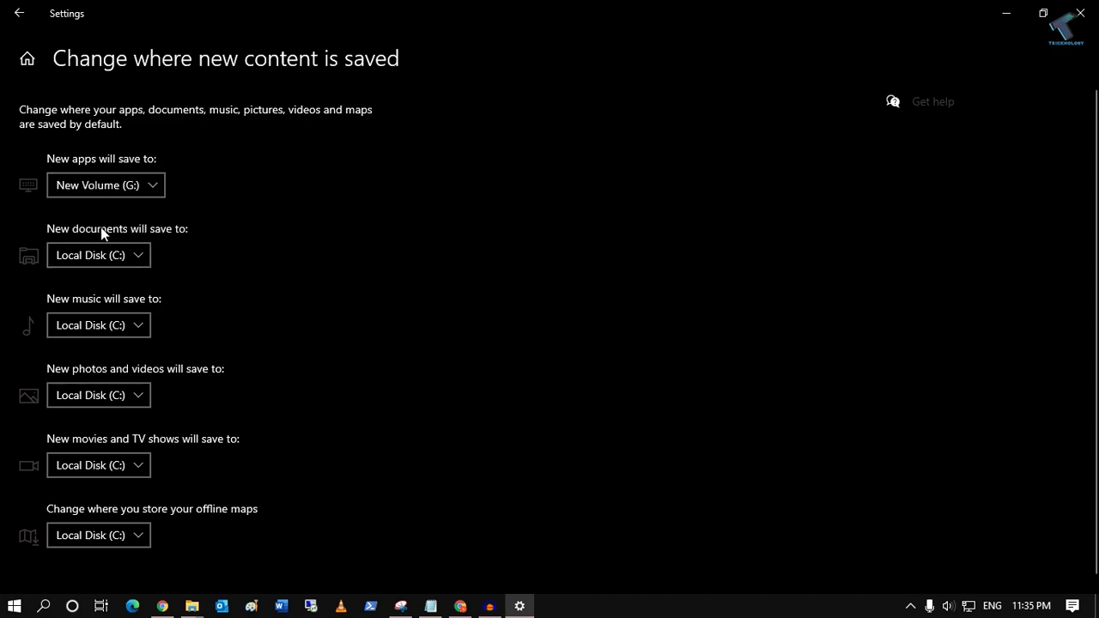
{"action": "mouse_move", "coordinate": [78, 375]}
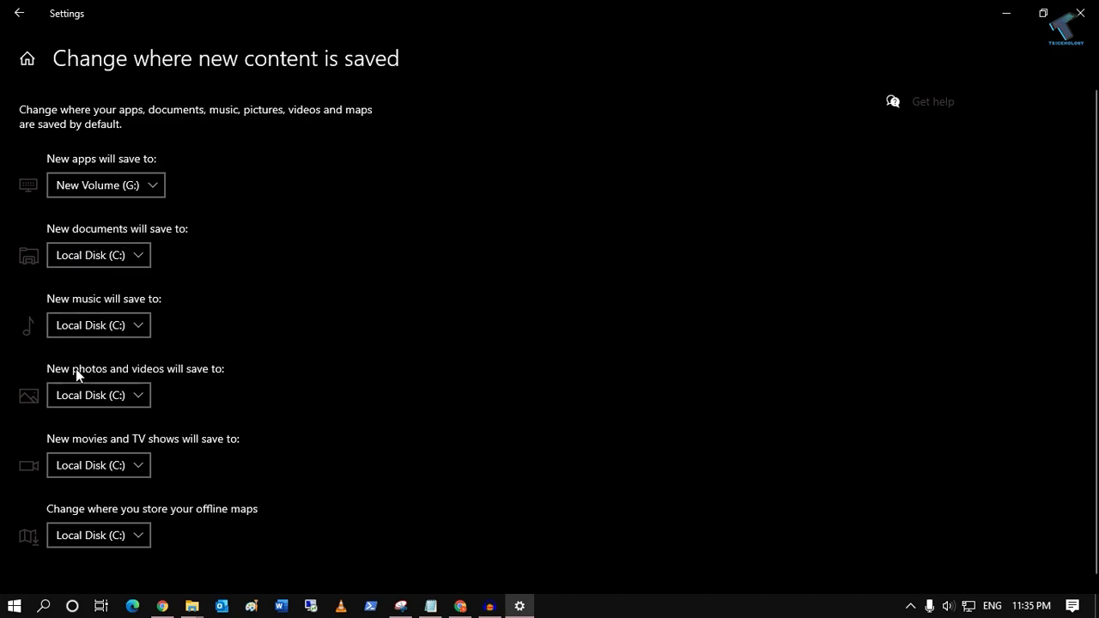
{"action": "left_click", "coordinate": [98, 325]}
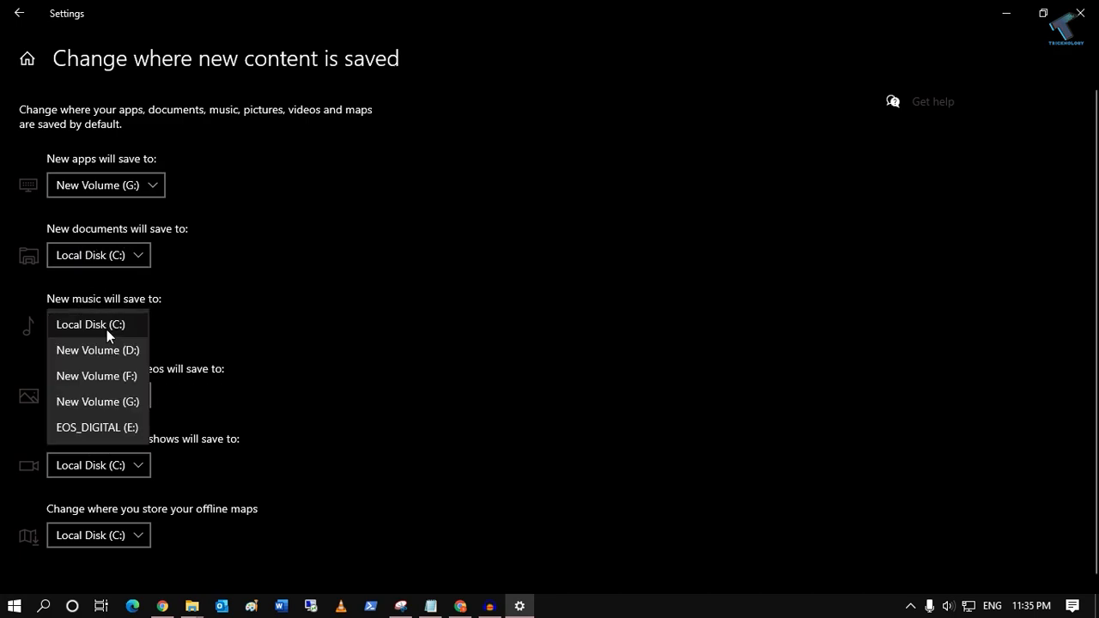
{"action": "left_click", "coordinate": [90, 324]}
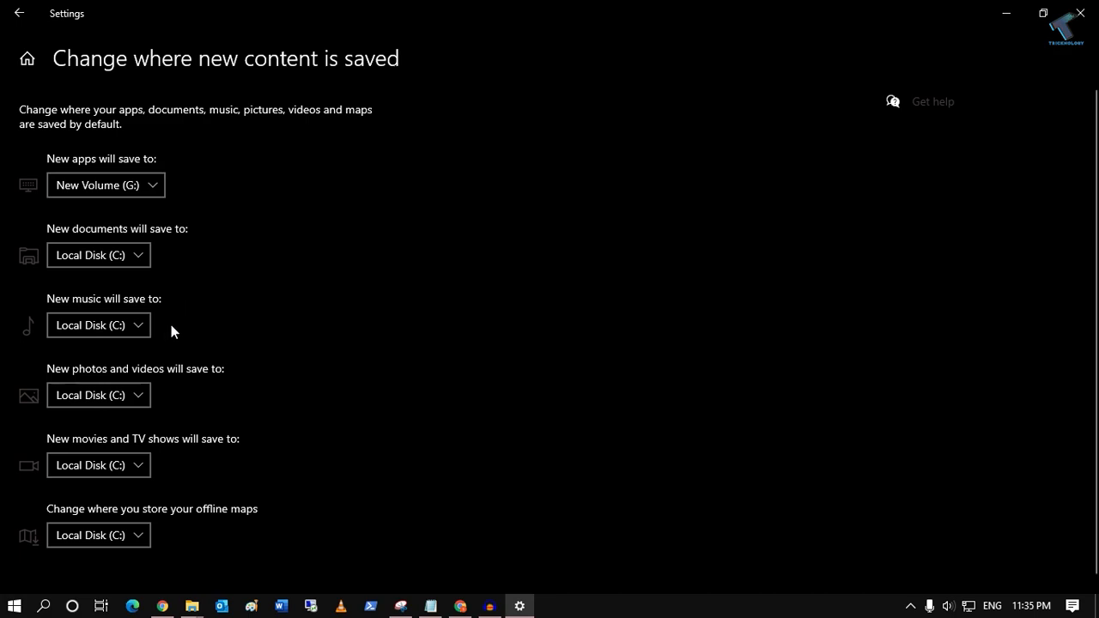
{"action": "mouse_move", "coordinate": [176, 320]}
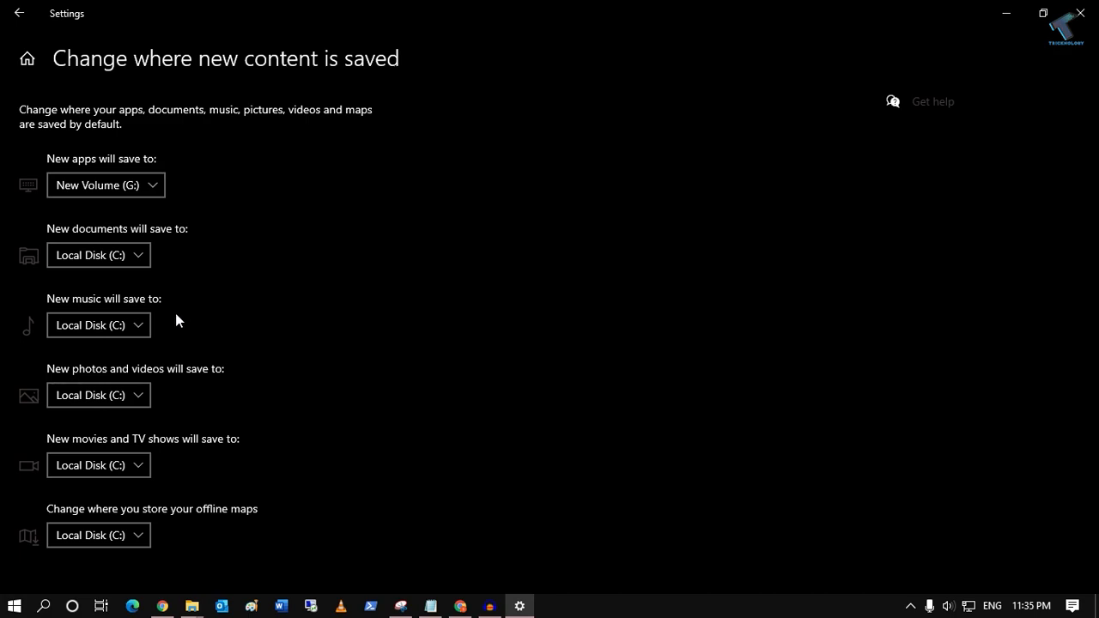
{"action": "mouse_move", "coordinate": [504, 339]}
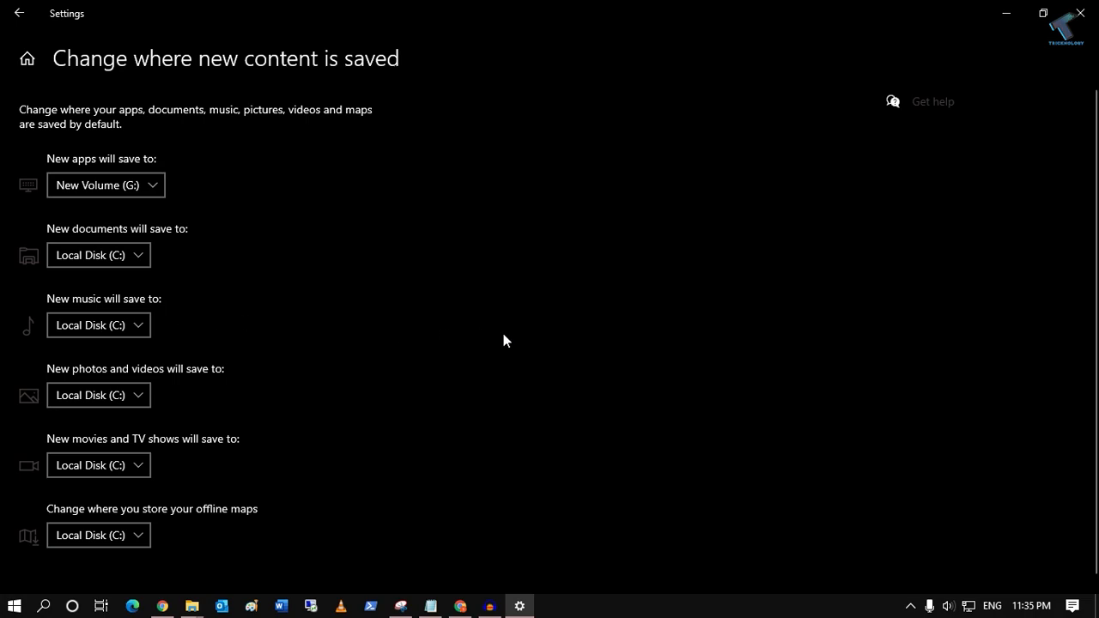